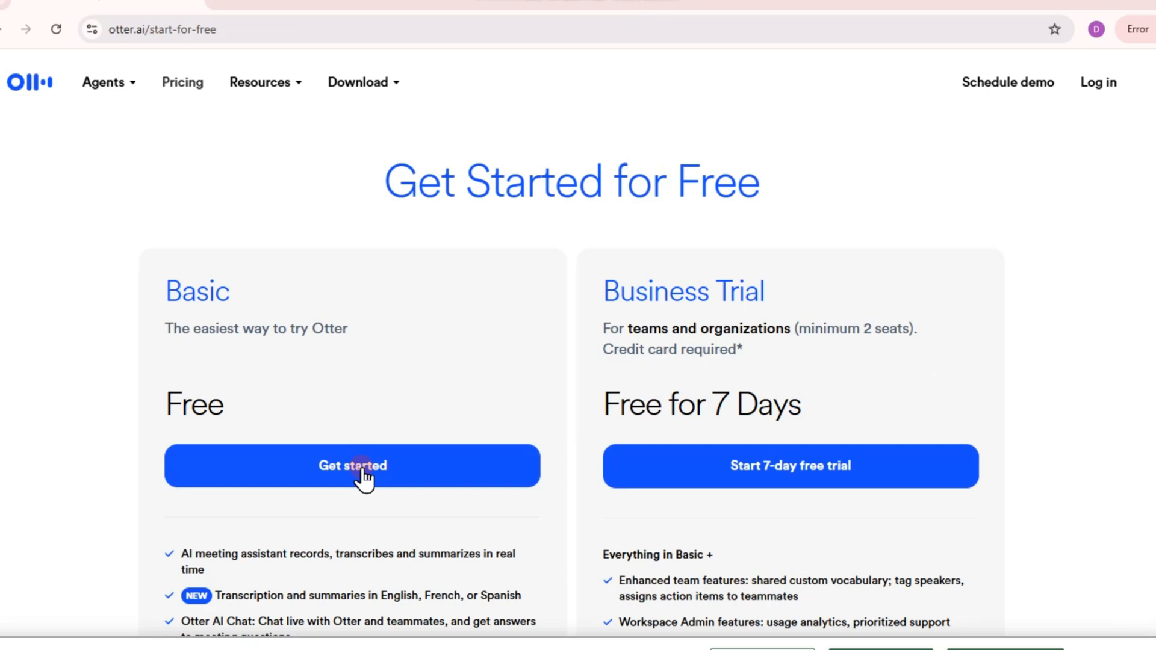
Step: Choose Get started under the free Basic plan on the pricing page
left_click(353, 465)
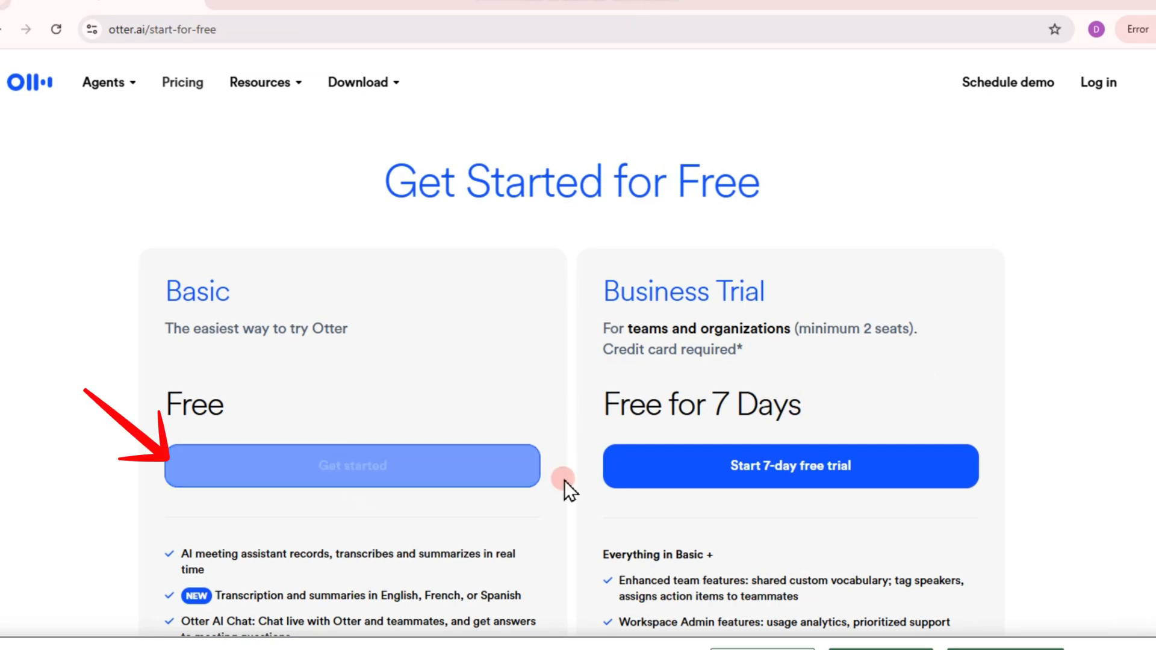
scroll("down", 3)
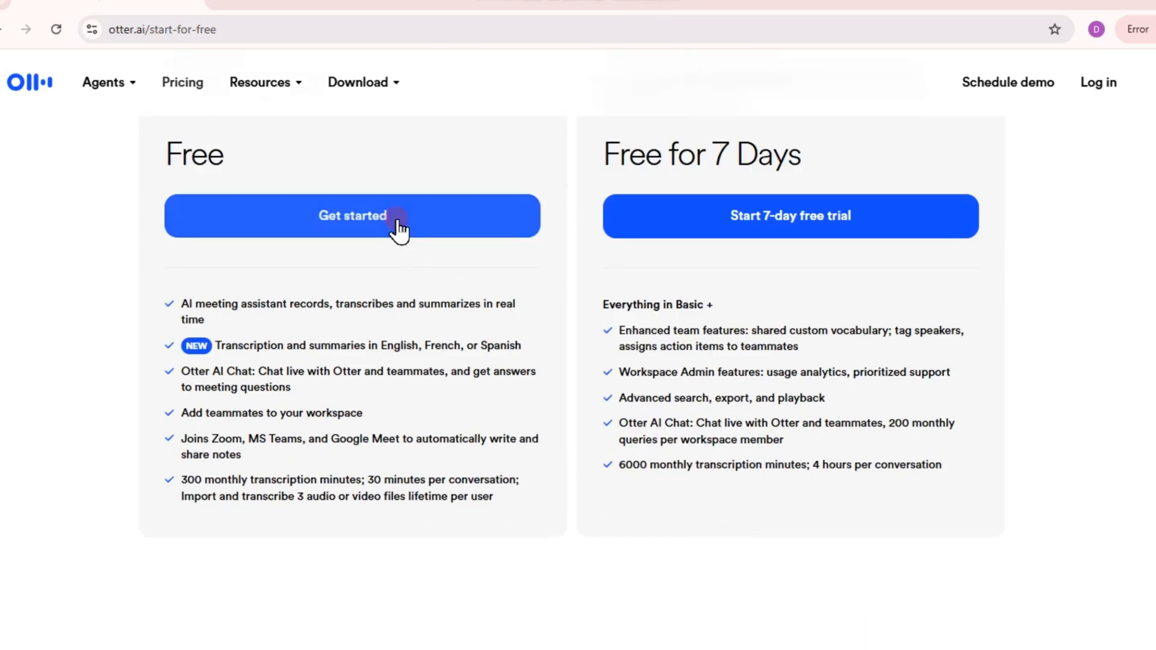
left_click(353, 215)
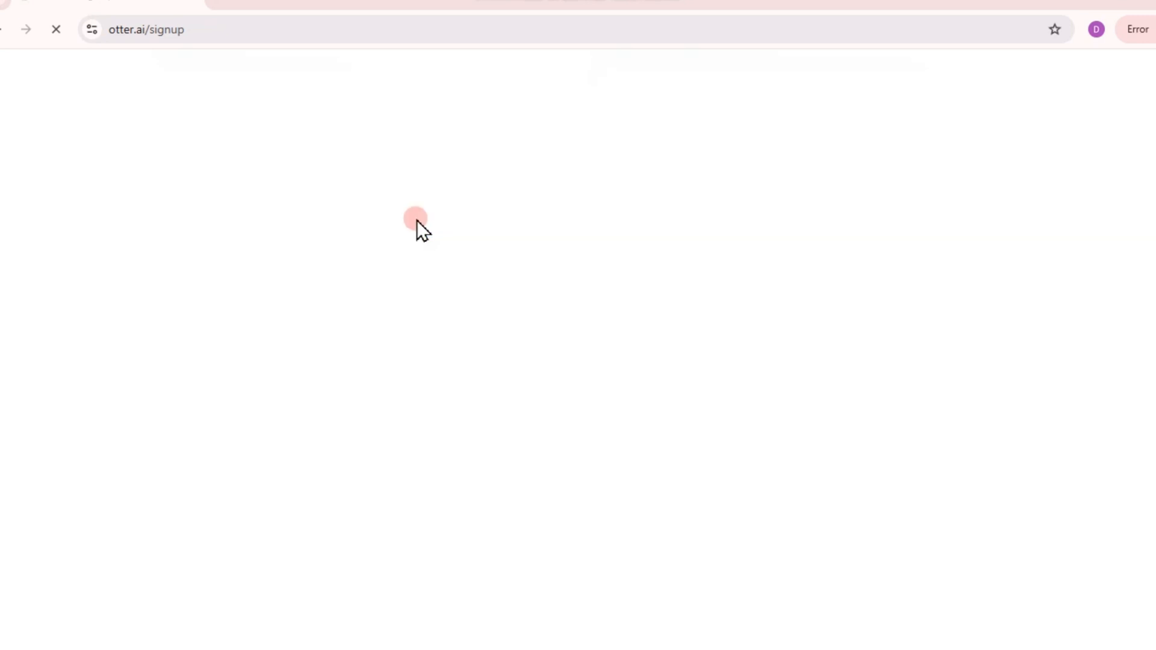
mouse_move(664, 236)
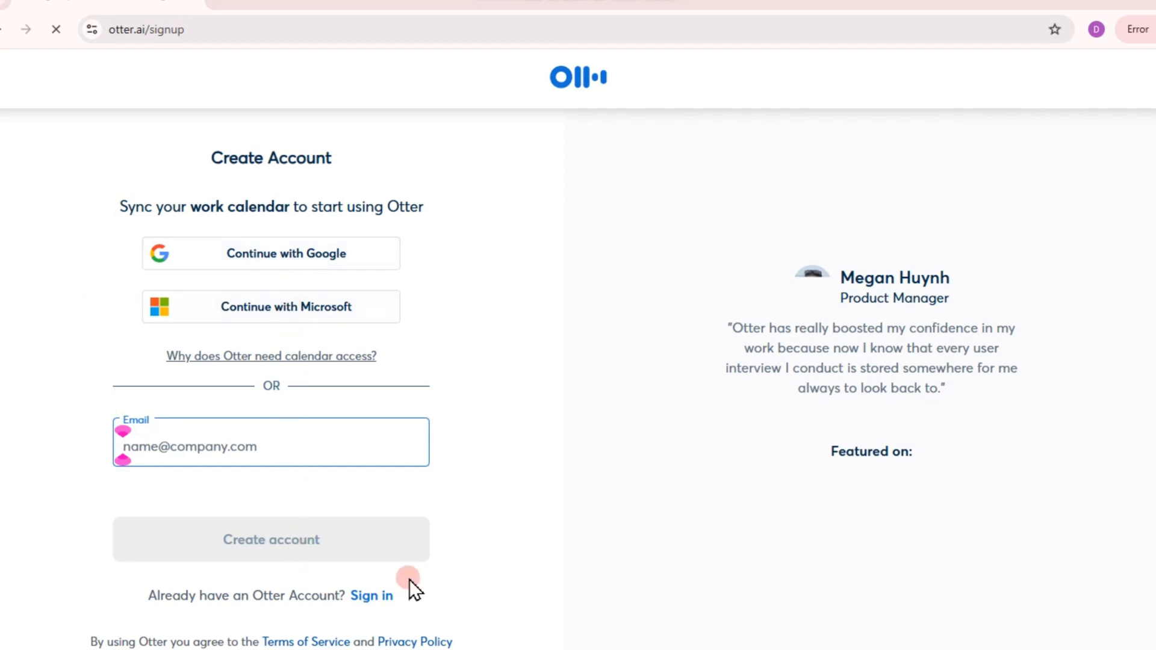
Step: Create the account with Google by selecting the existing Google account
left_click(287, 253)
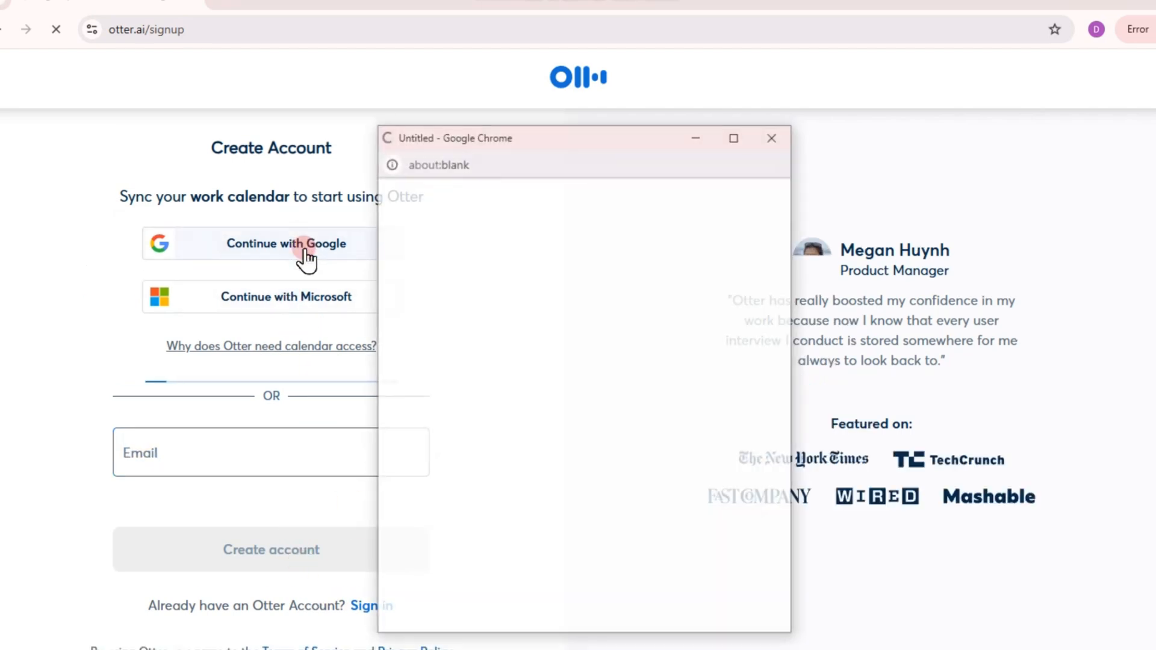
left_click(287, 244)
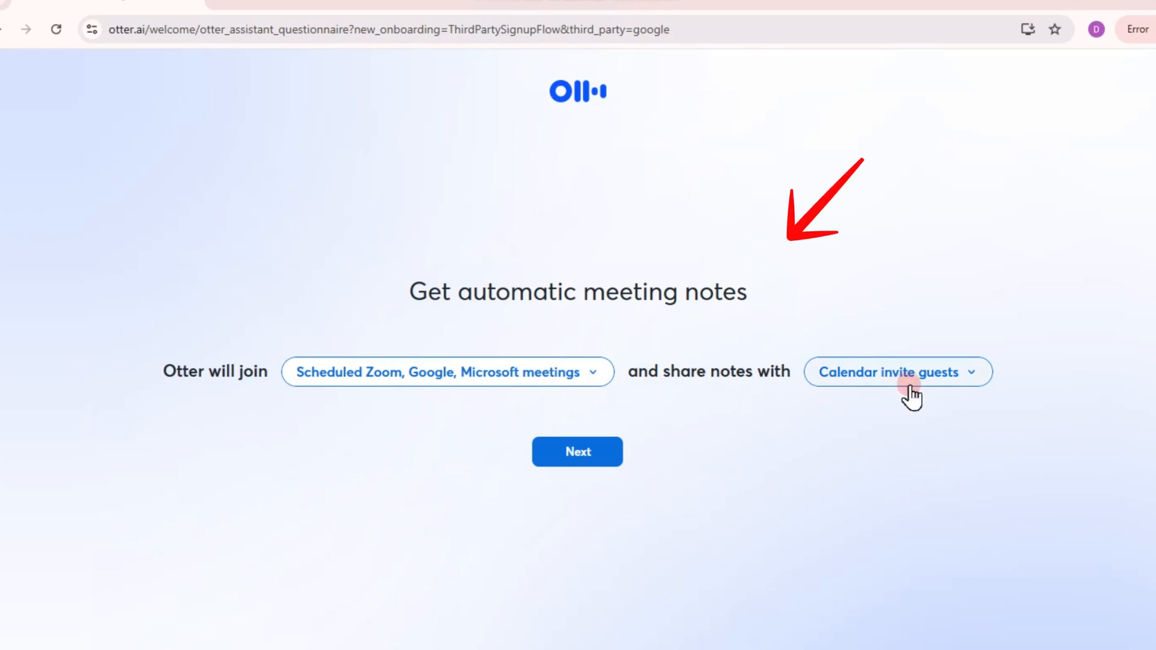
Step: Reveal the note-sharing options in the meeting-notes setup, leaving defaults unchanged
left_click(896, 372)
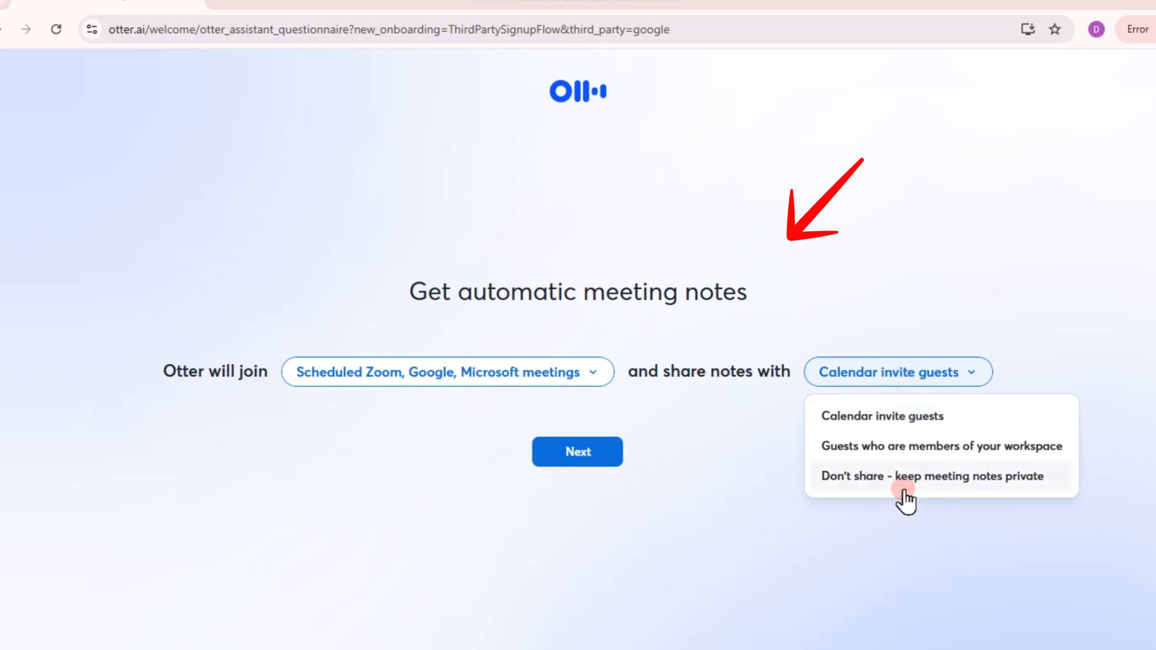
mouse_move(905, 449)
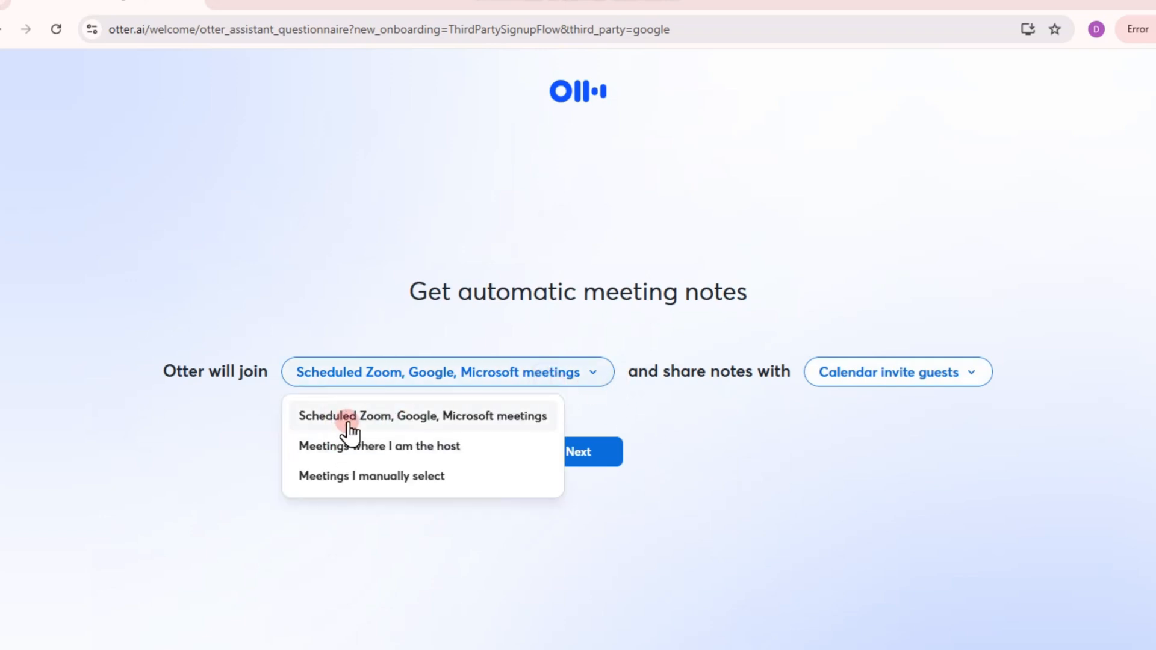
mouse_move(618, 512)
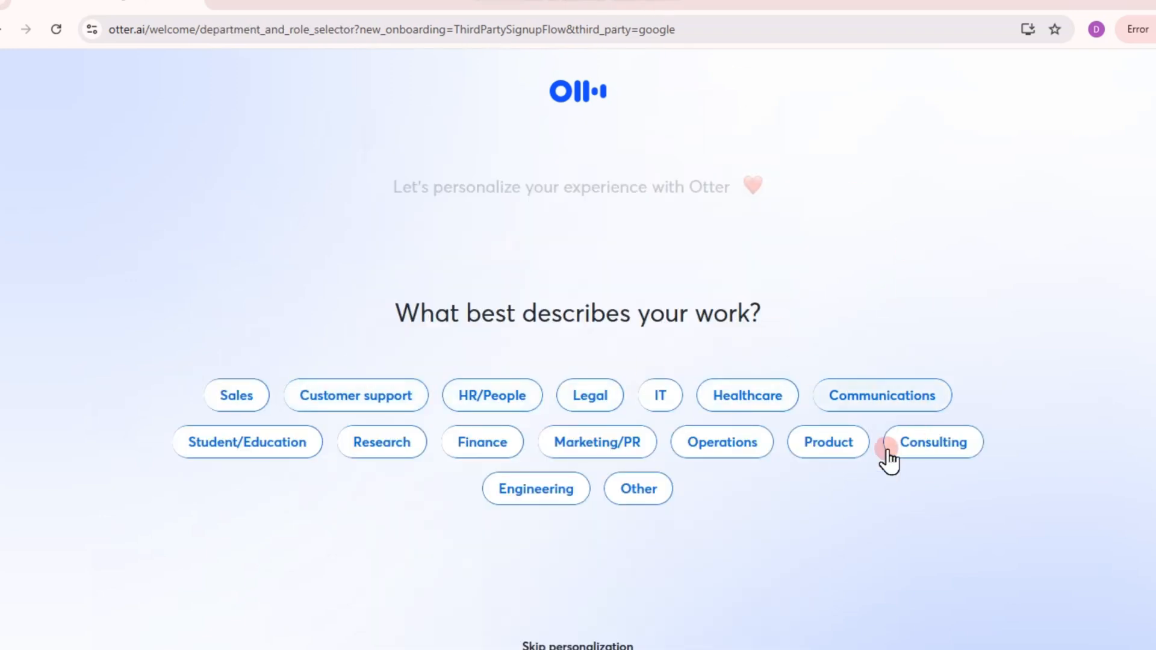
Step: Pick a work category, select 'Transcribe audio for interviews' and continue to the next step
left_click(933, 442)
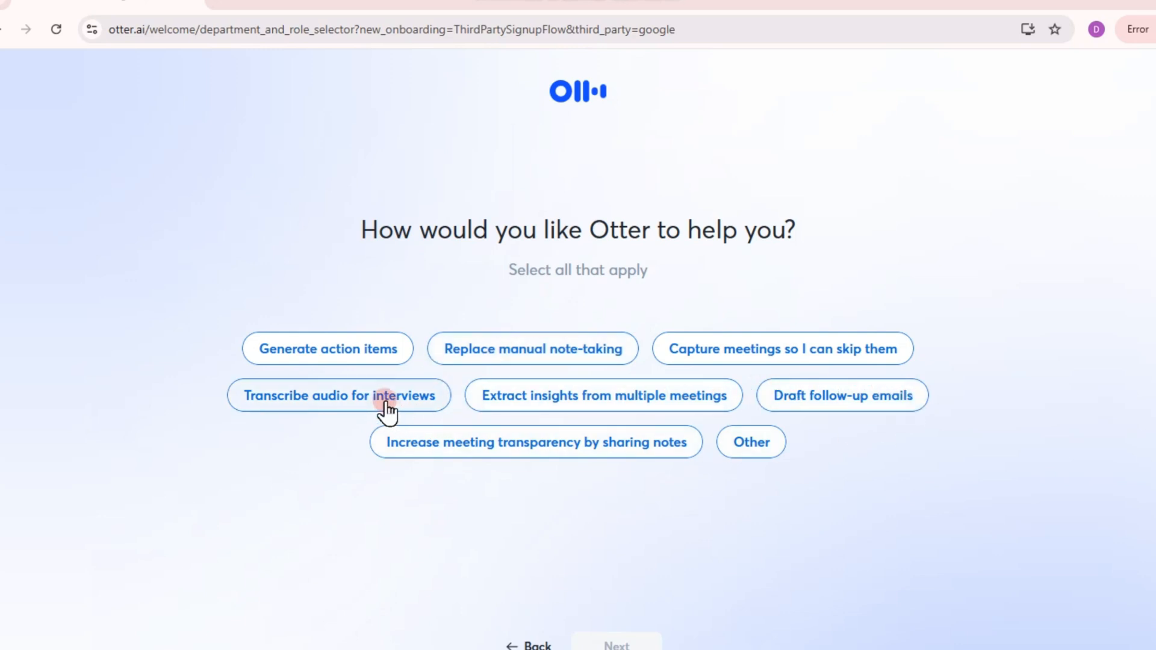
left_click(340, 395)
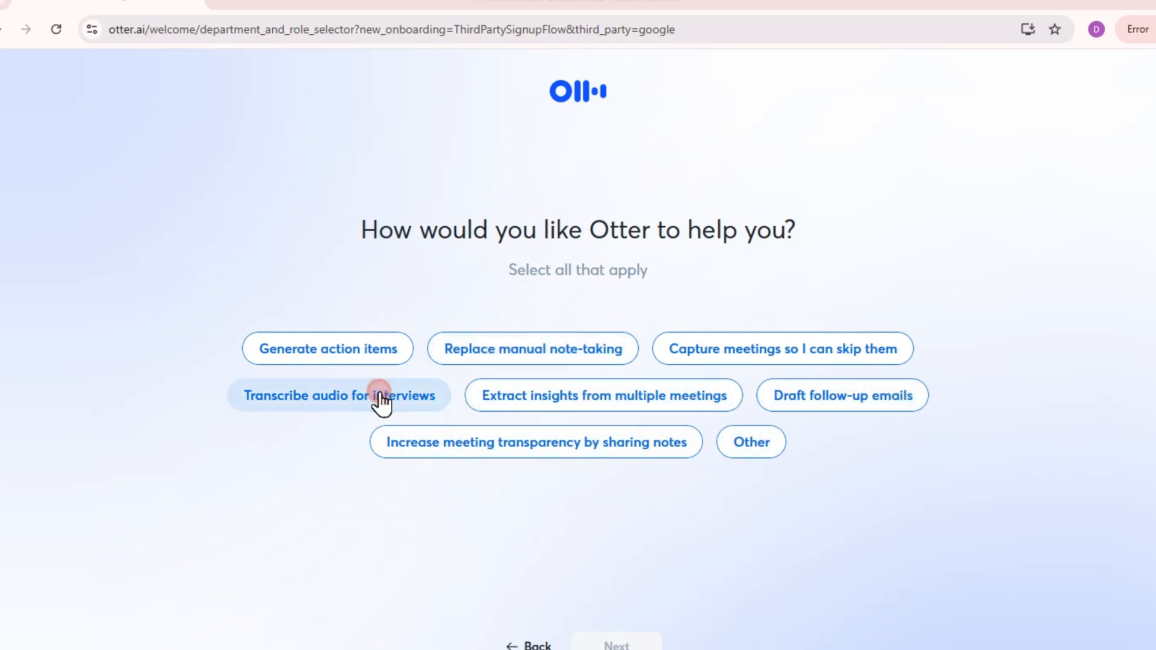
left_click(340, 397)
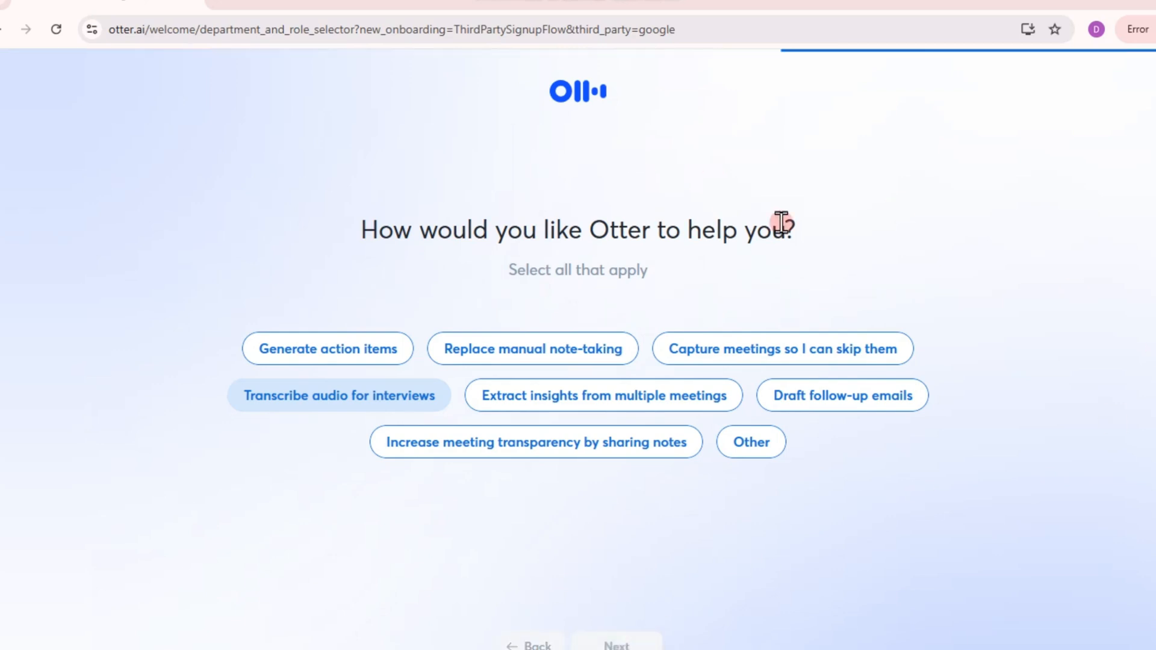
mouse_move(684, 247)
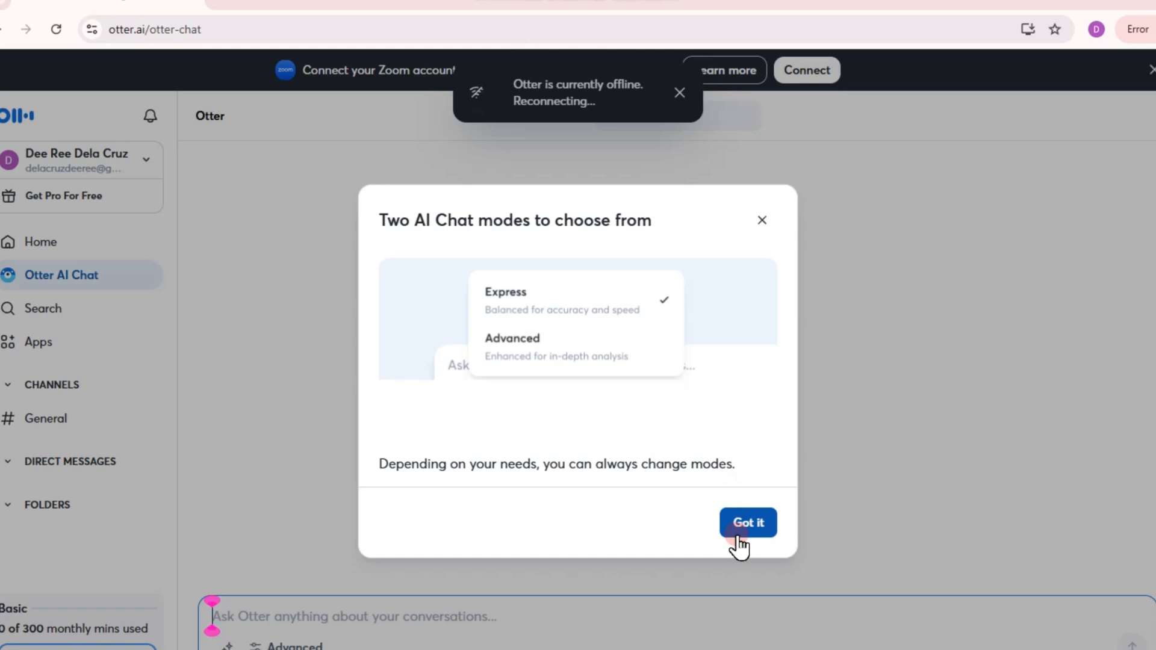
Step: Dismiss the 'Two AI Chat modes' notice to finish onboarding and load Home
left_click(747, 523)
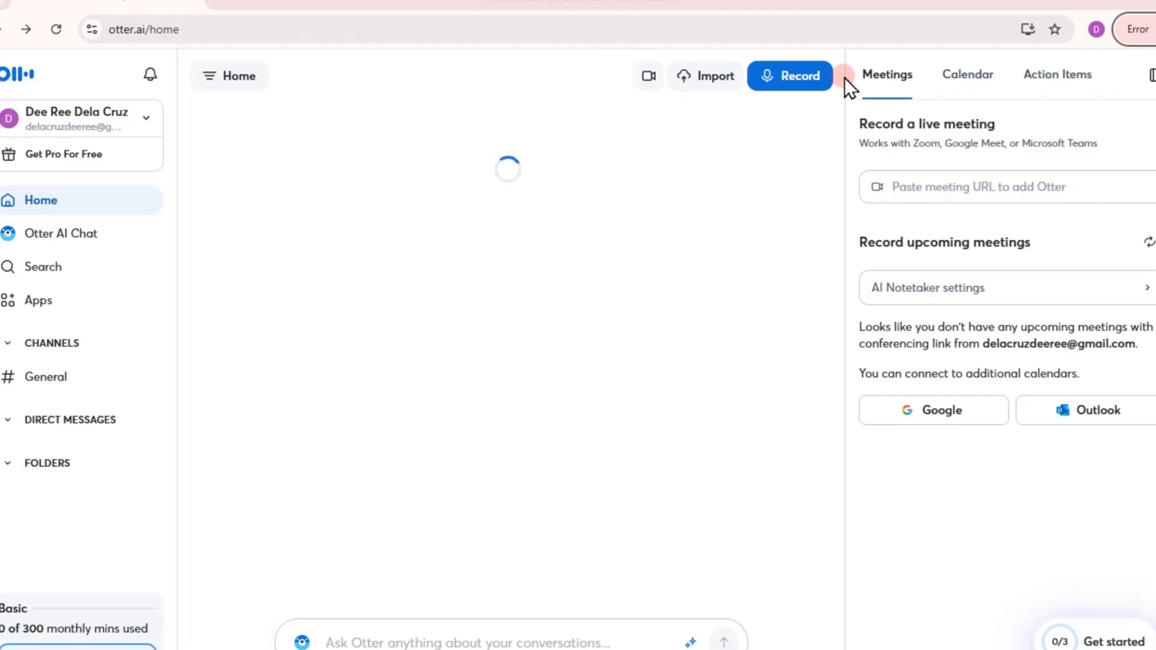
Step: Start a new live Record note and allow microphone access while visiting the site
left_click(790, 76)
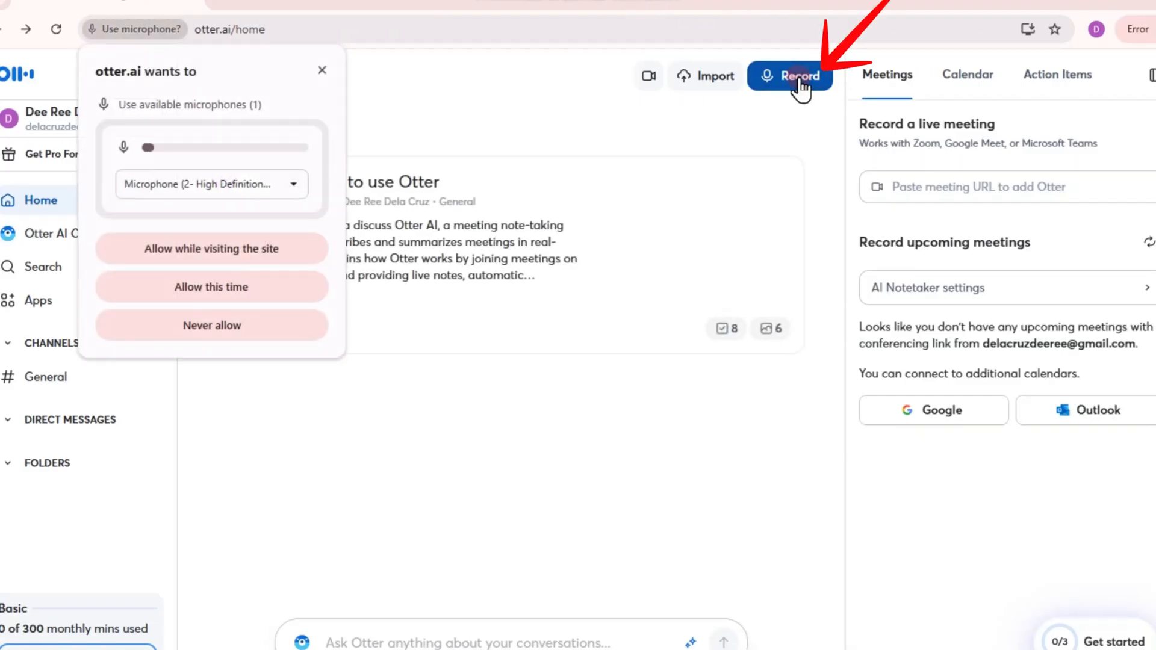
left_click(210, 248)
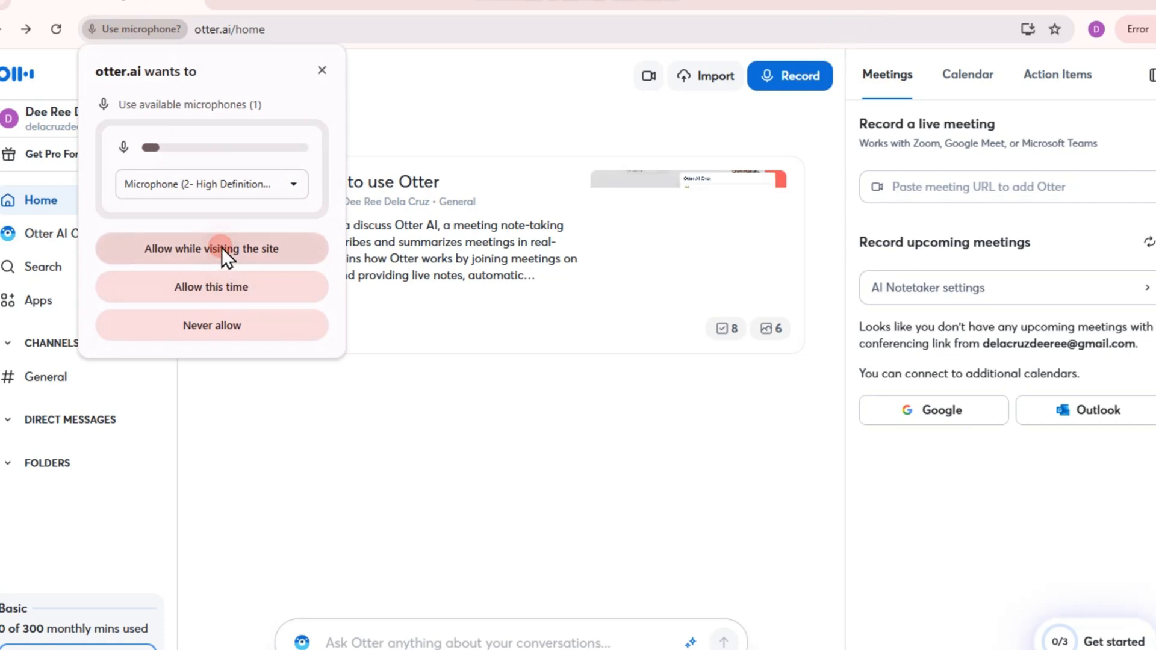
left_click(210, 248)
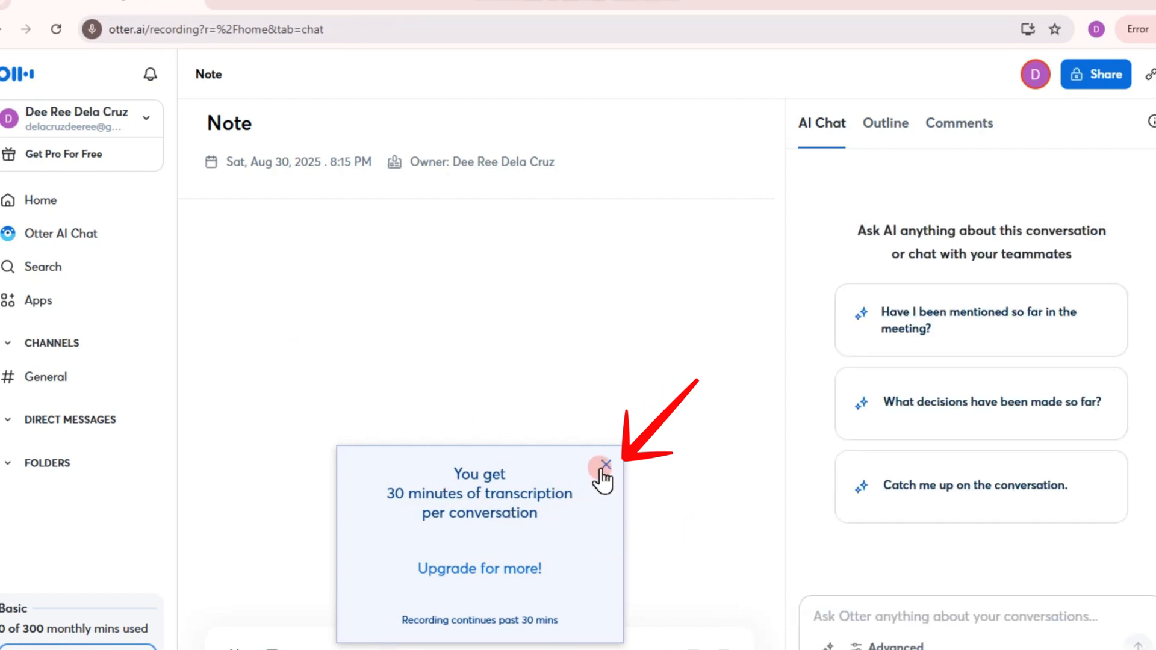
Step: Close the 30-minute transcription notice so live transcript lines show in the note
left_click(605, 465)
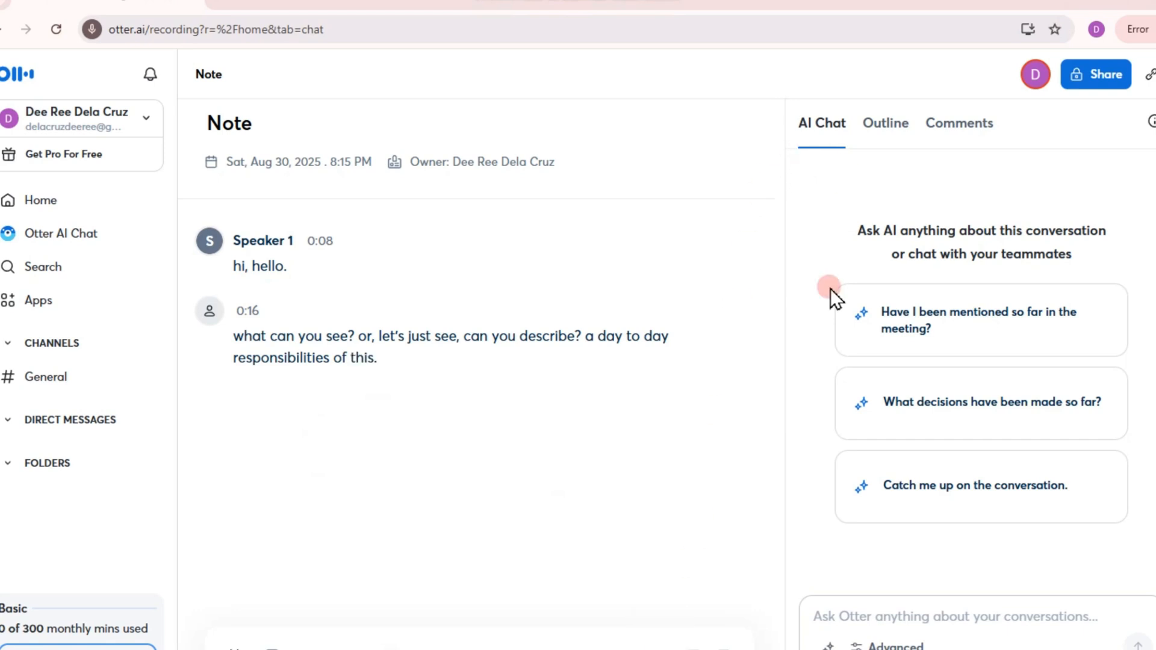
mouse_move(552, 413)
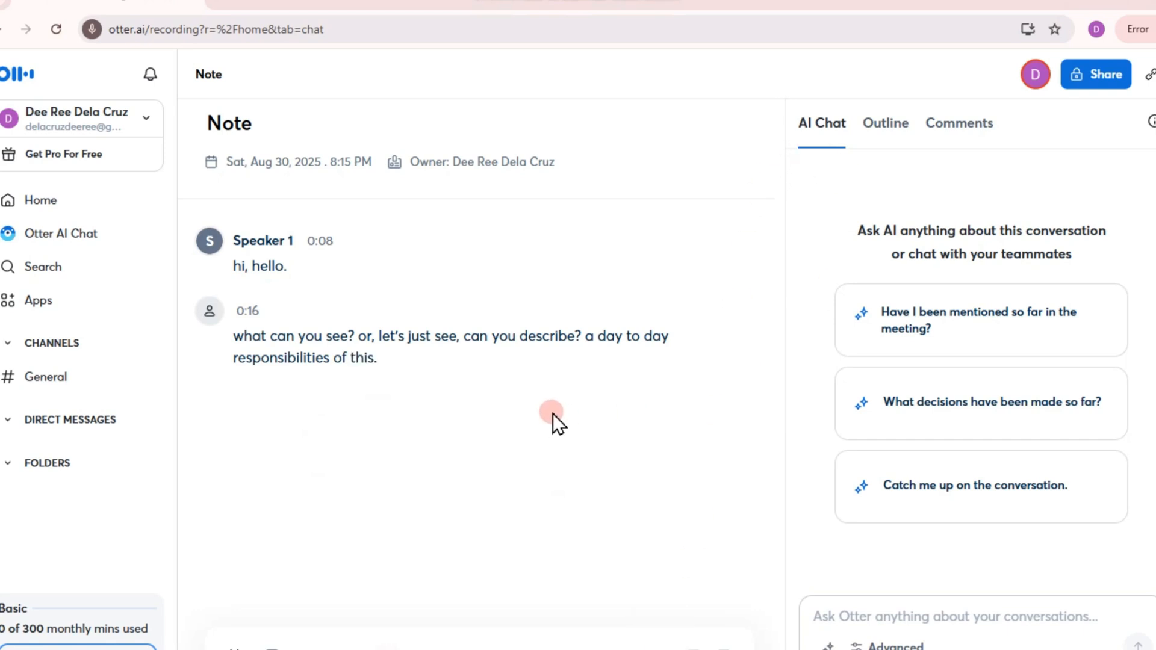
mouse_move(521, 454)
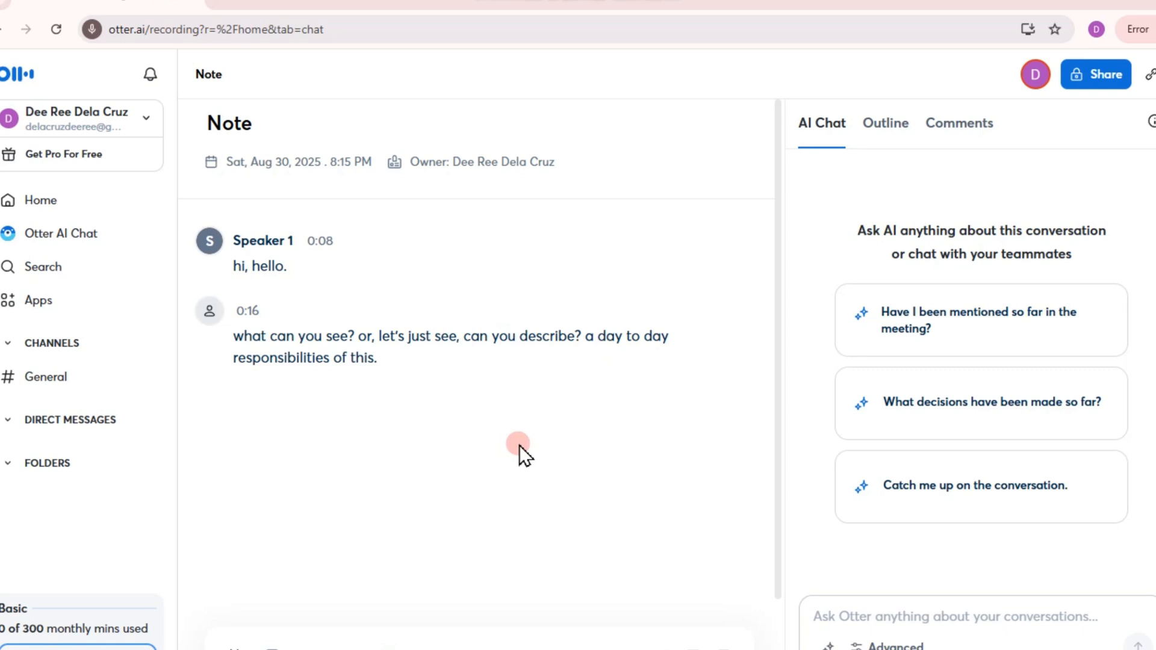
mouse_move(544, 471)
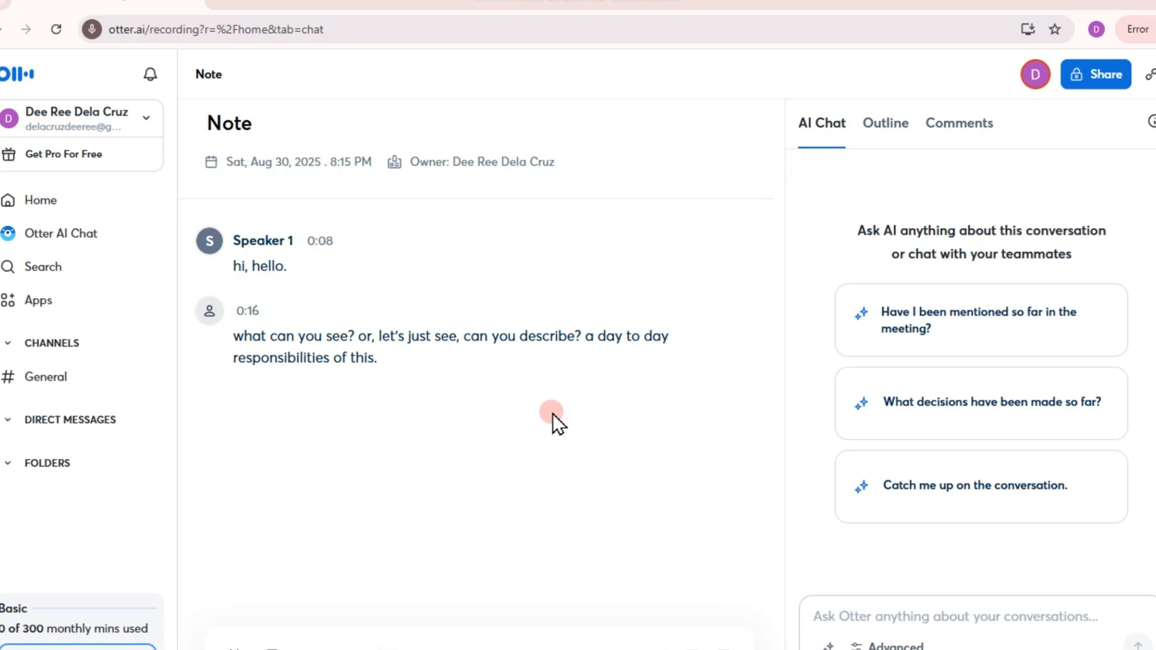
mouse_move(423, 472)
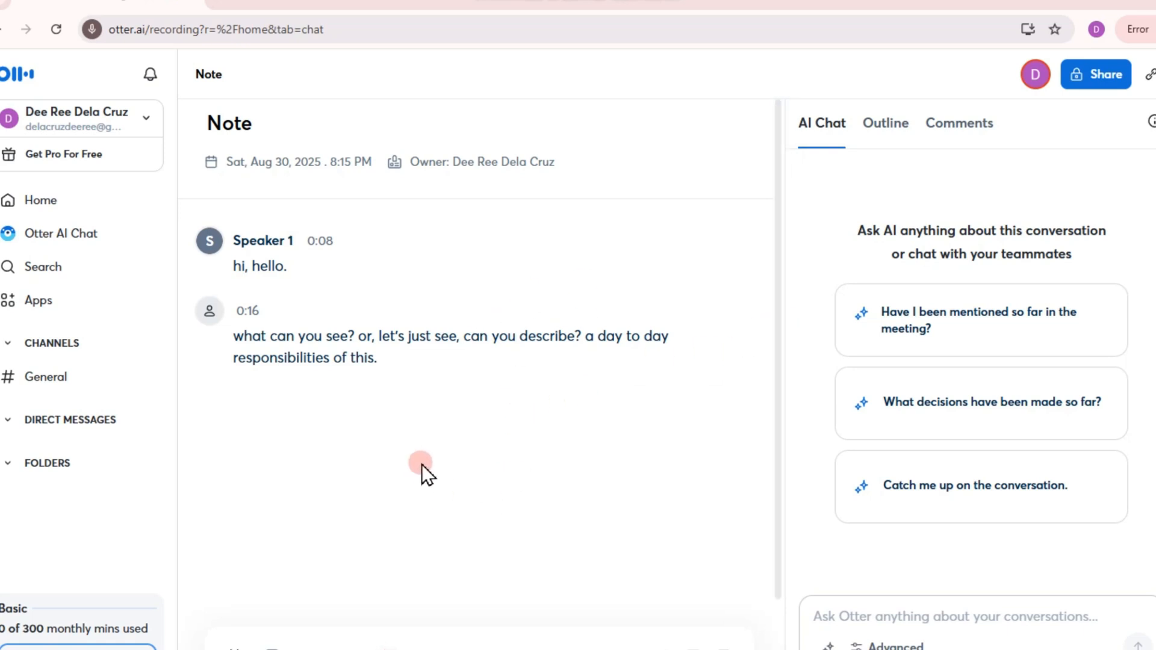